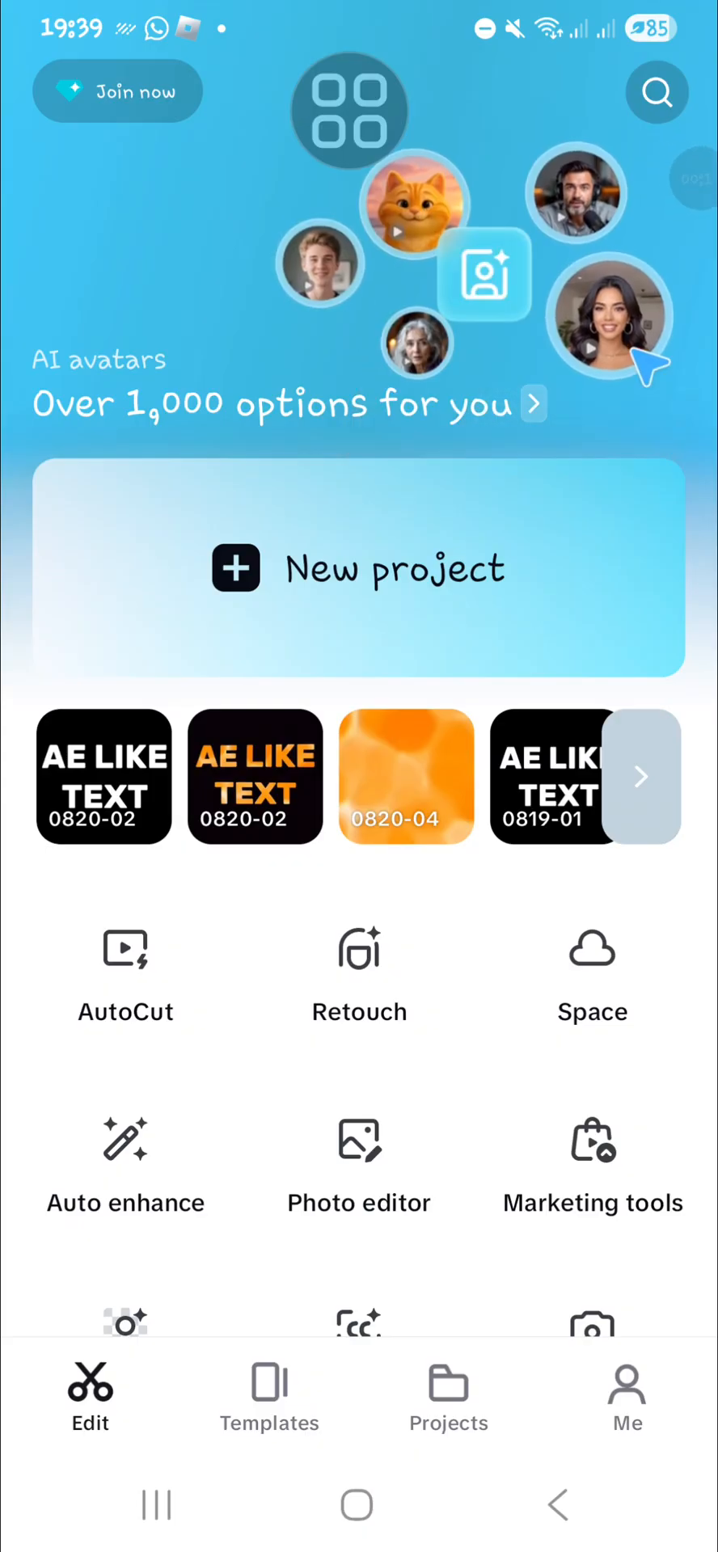
Start a new project so the photo picker appears.
click(613, 312)
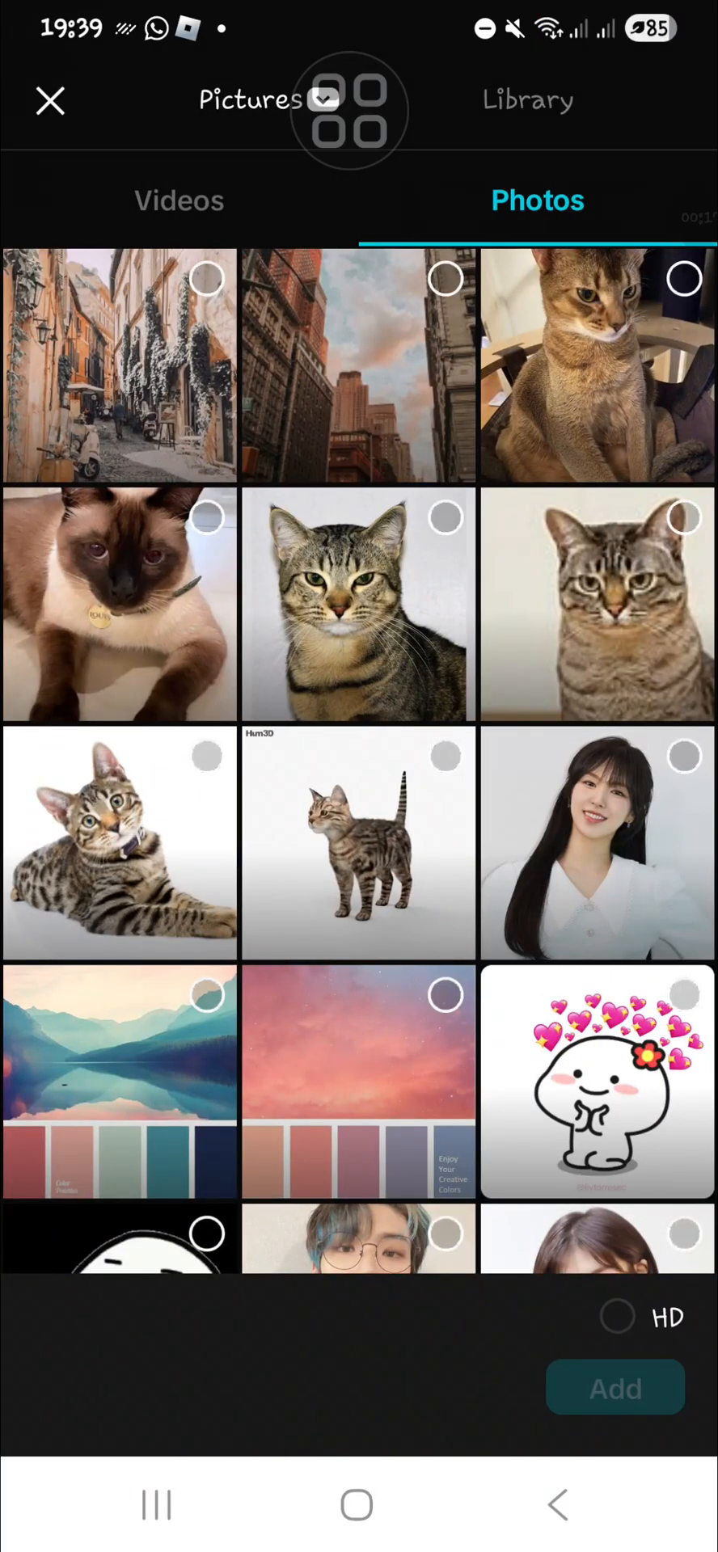
Pick the four cat photos and add them, giving a roughly 8-second timeline.
click(595, 374)
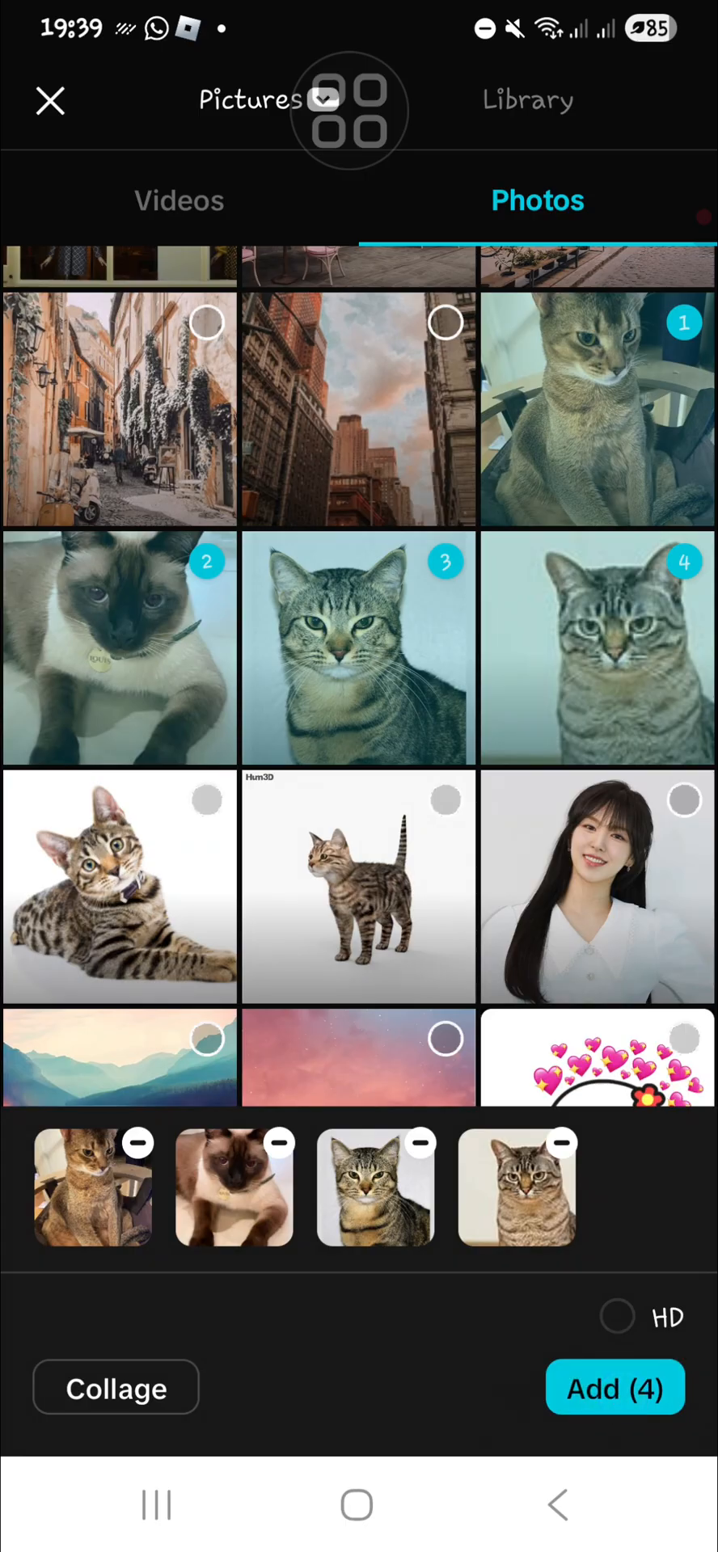
click(615, 1387)
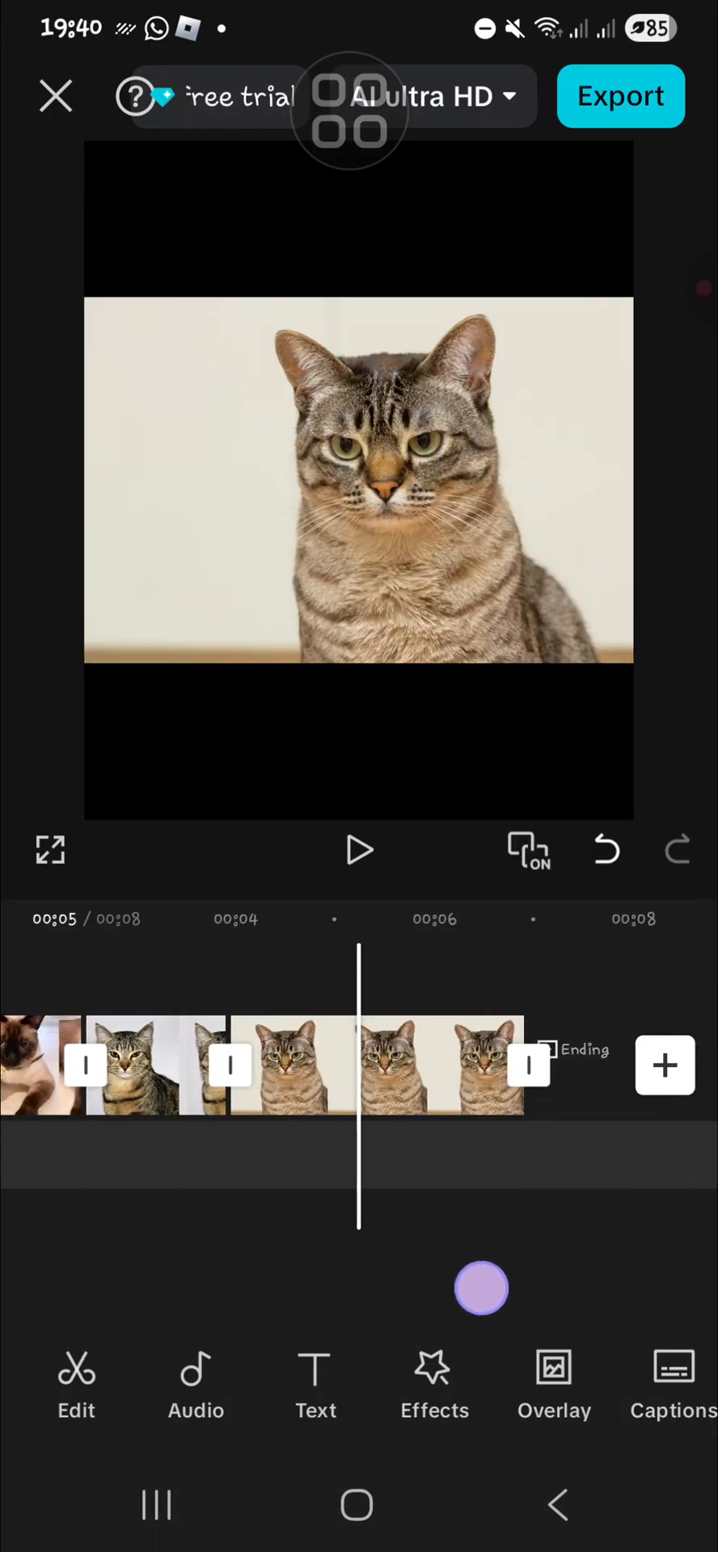
Shorten the last tabby cat clip so the video runs about 7 seconds.
click(457, 1066)
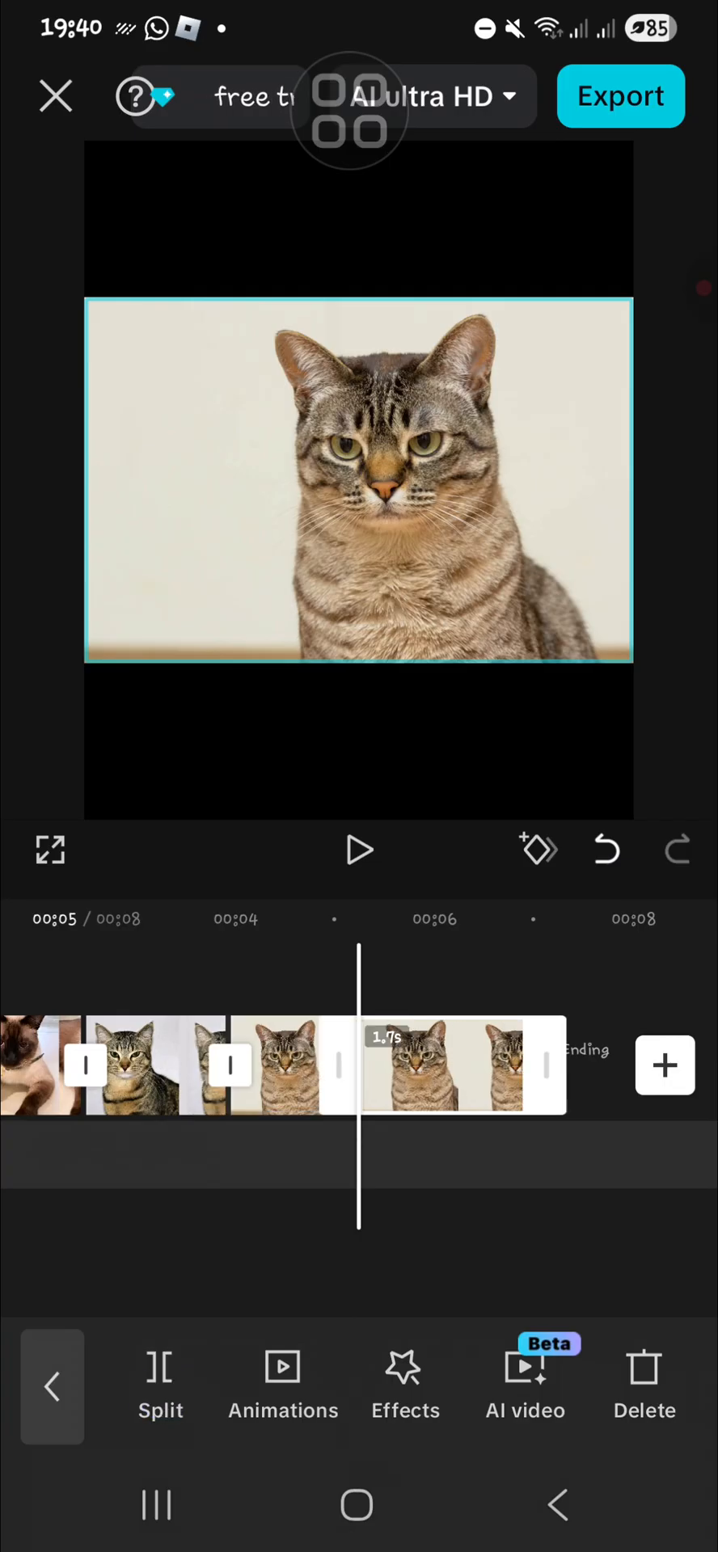
click(643, 1389)
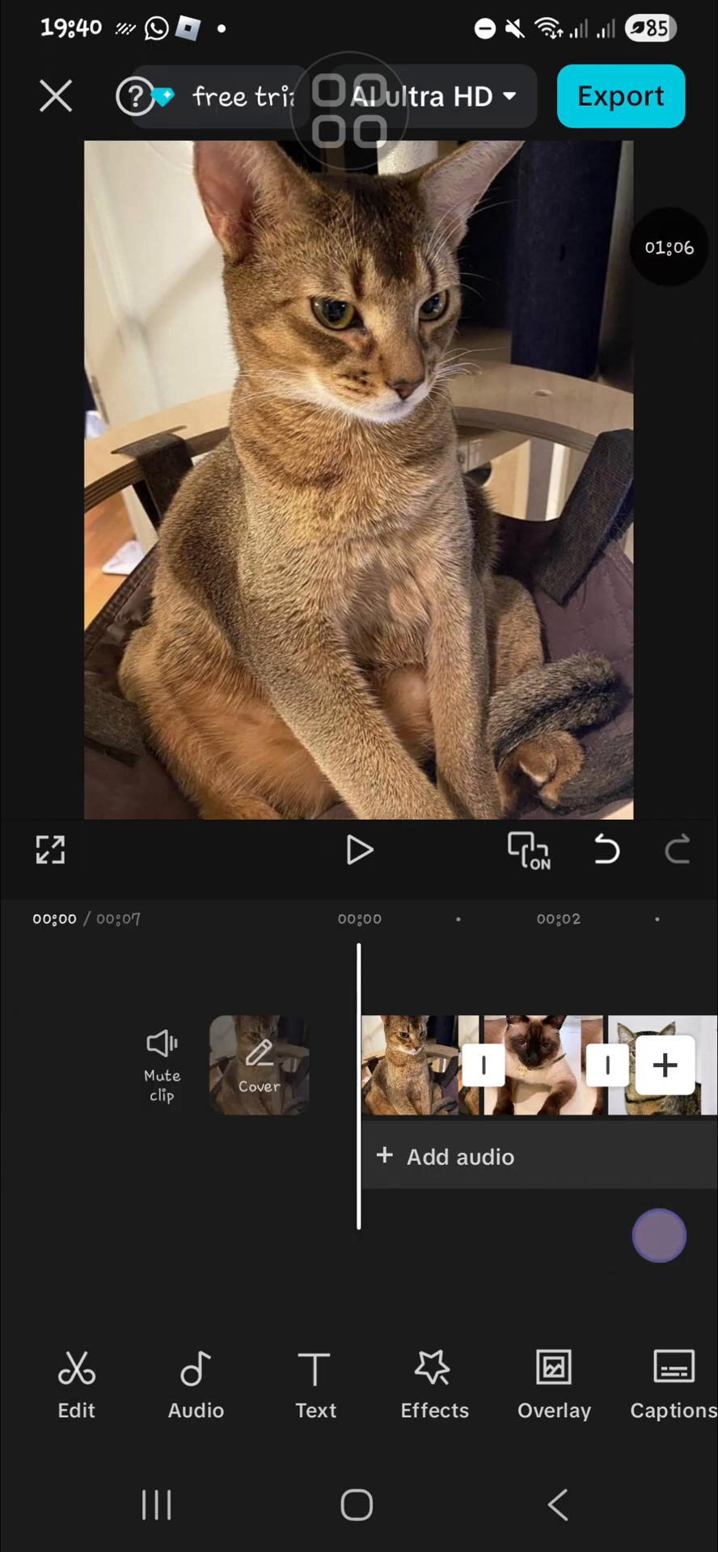
Add zoom-in keyframes to the first, Siamese and tabby cat clips.
click(416, 1064)
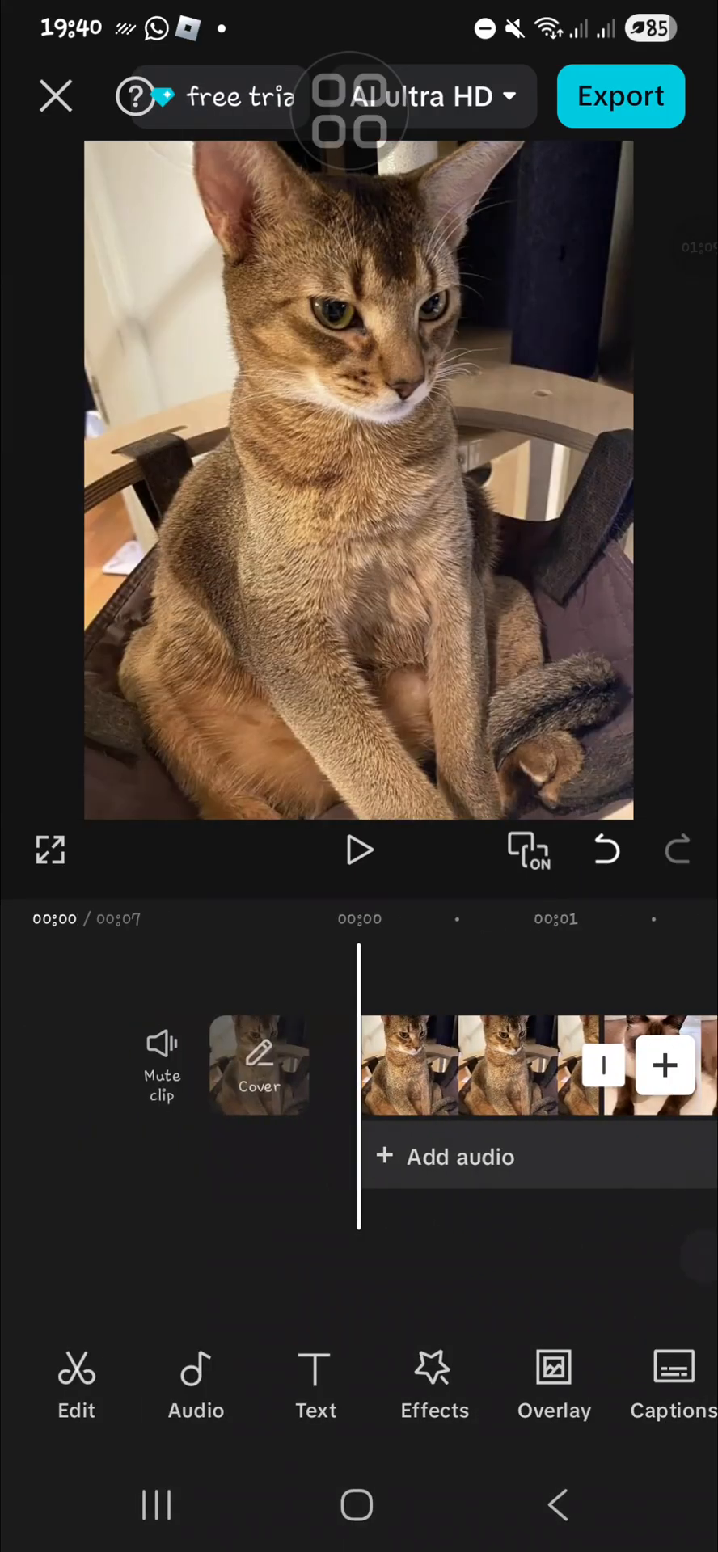
click(477, 1065)
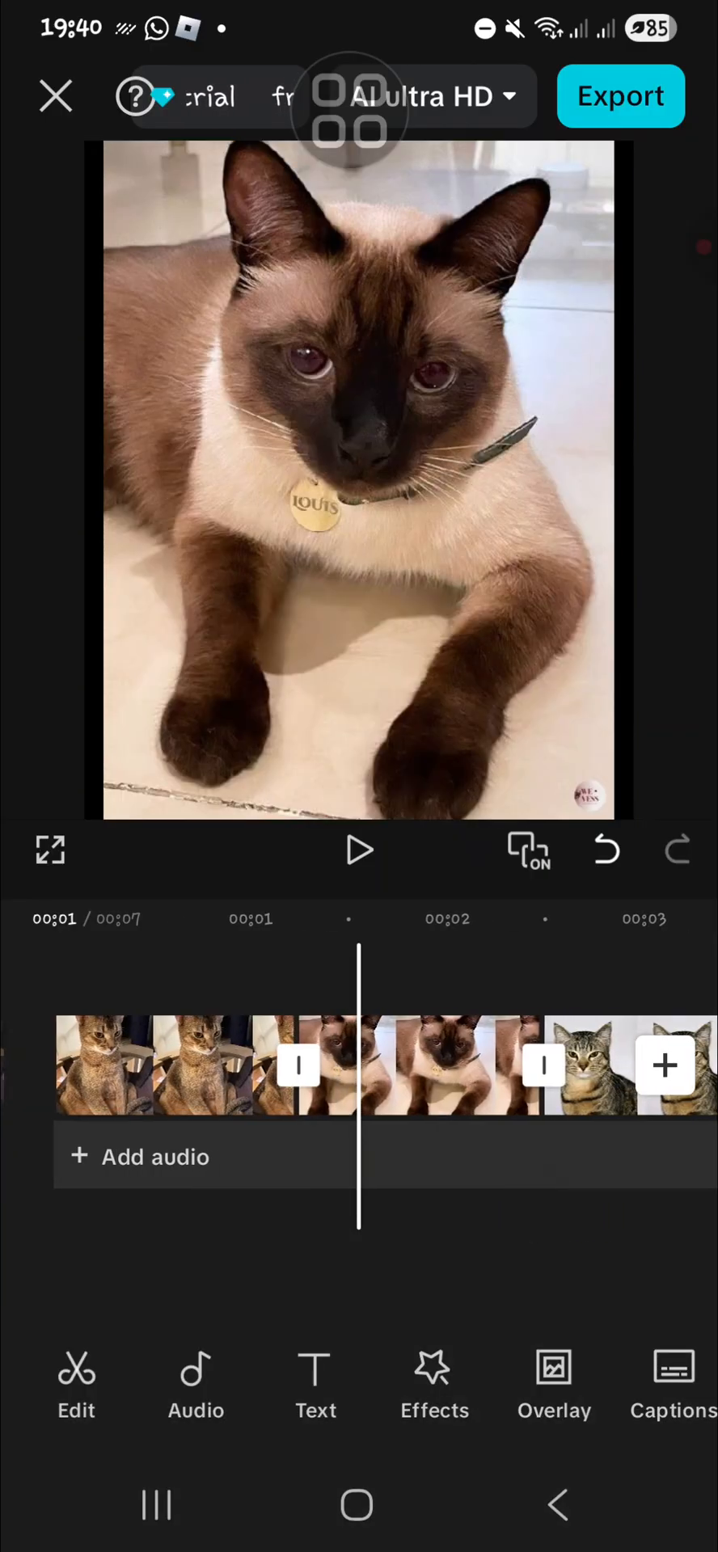
click(455, 1066)
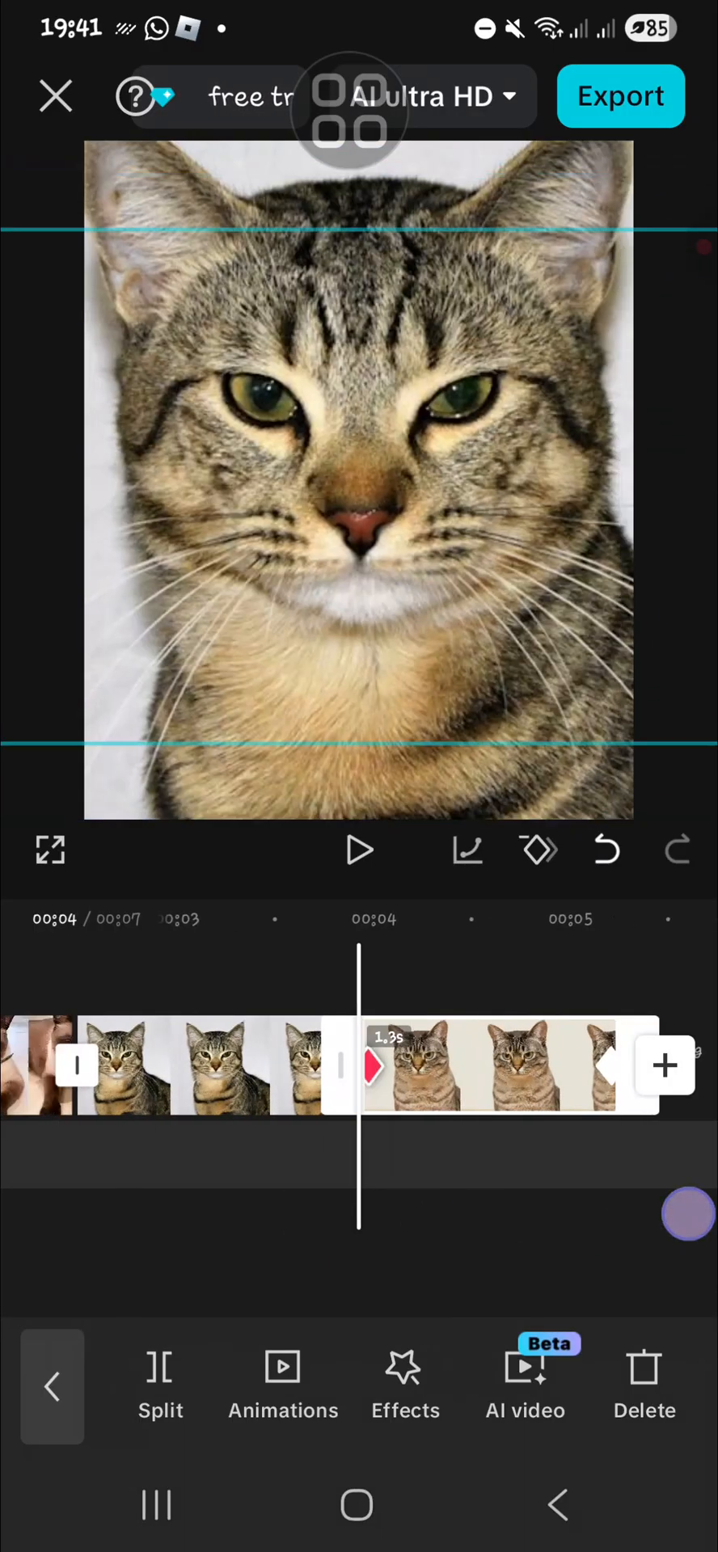
click(360, 850)
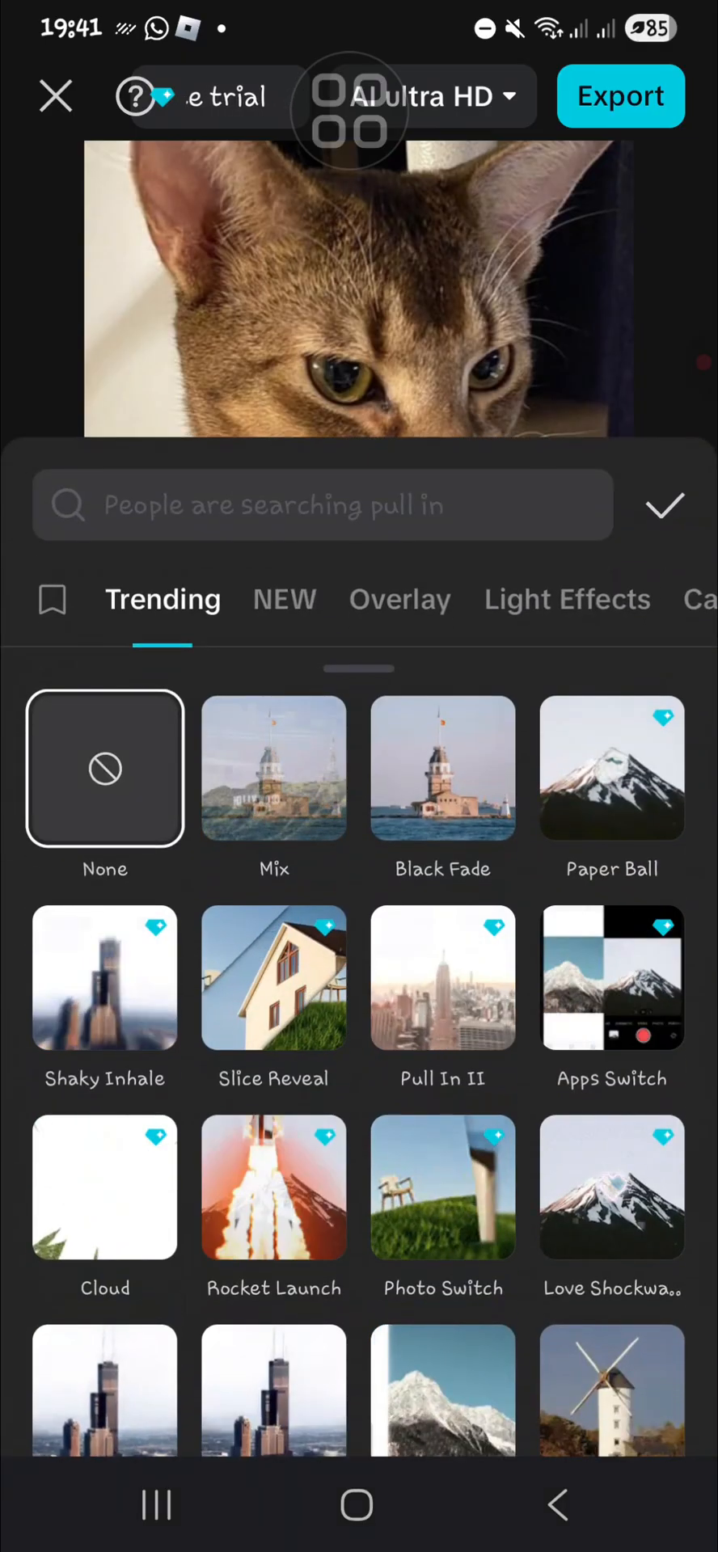
Search 'pull in', choose the Pull in transition and apply it between all clips.
click(314, 506)
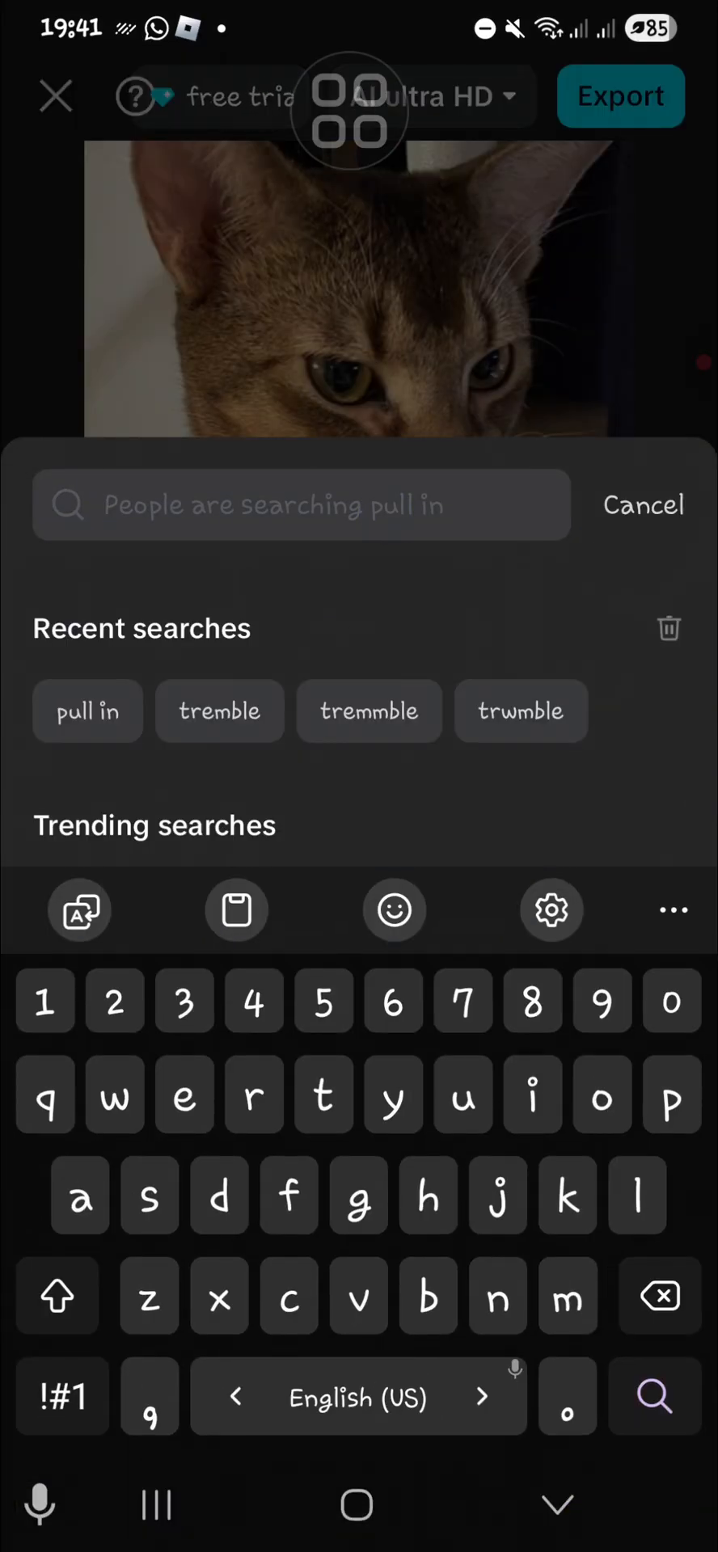
click(87, 712)
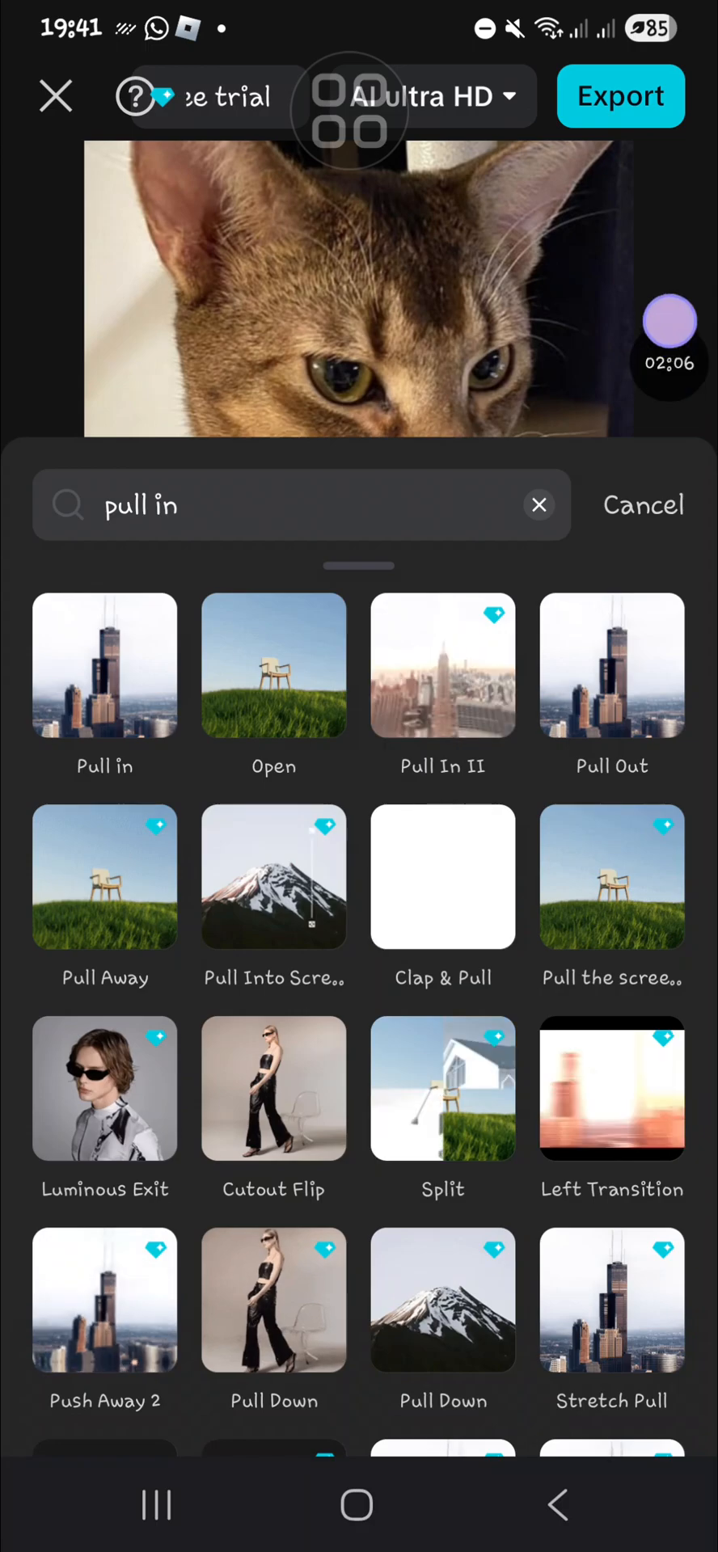
click(104, 665)
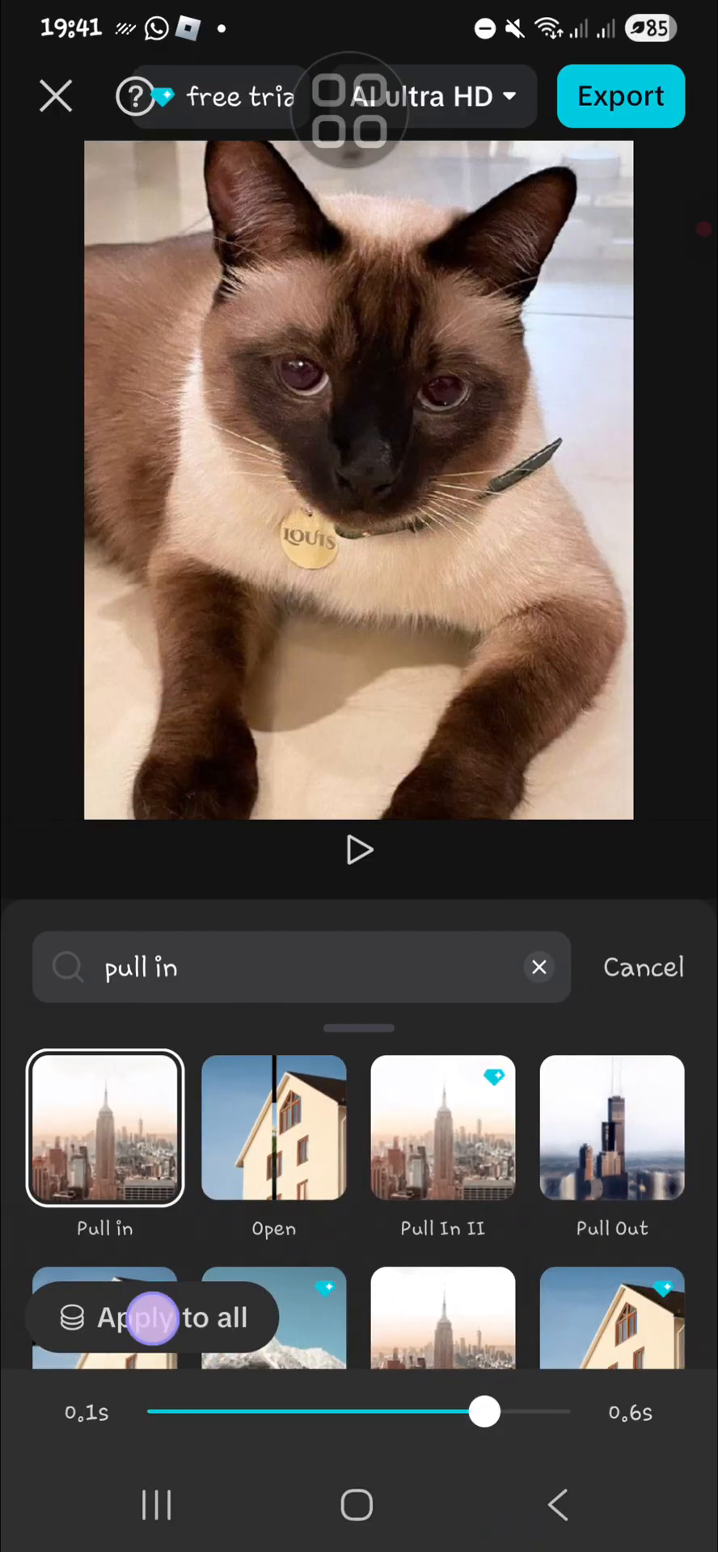
click(153, 1318)
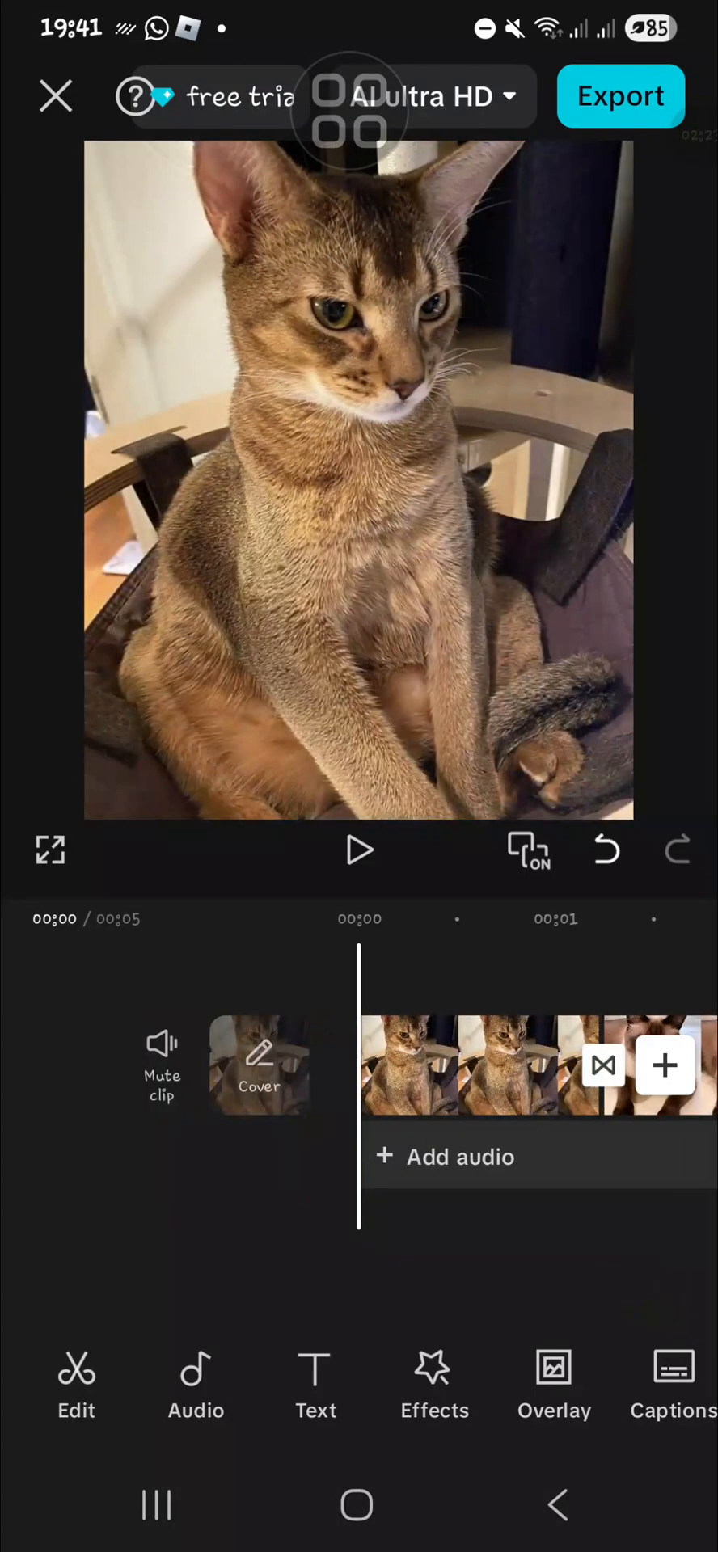
click(359, 850)
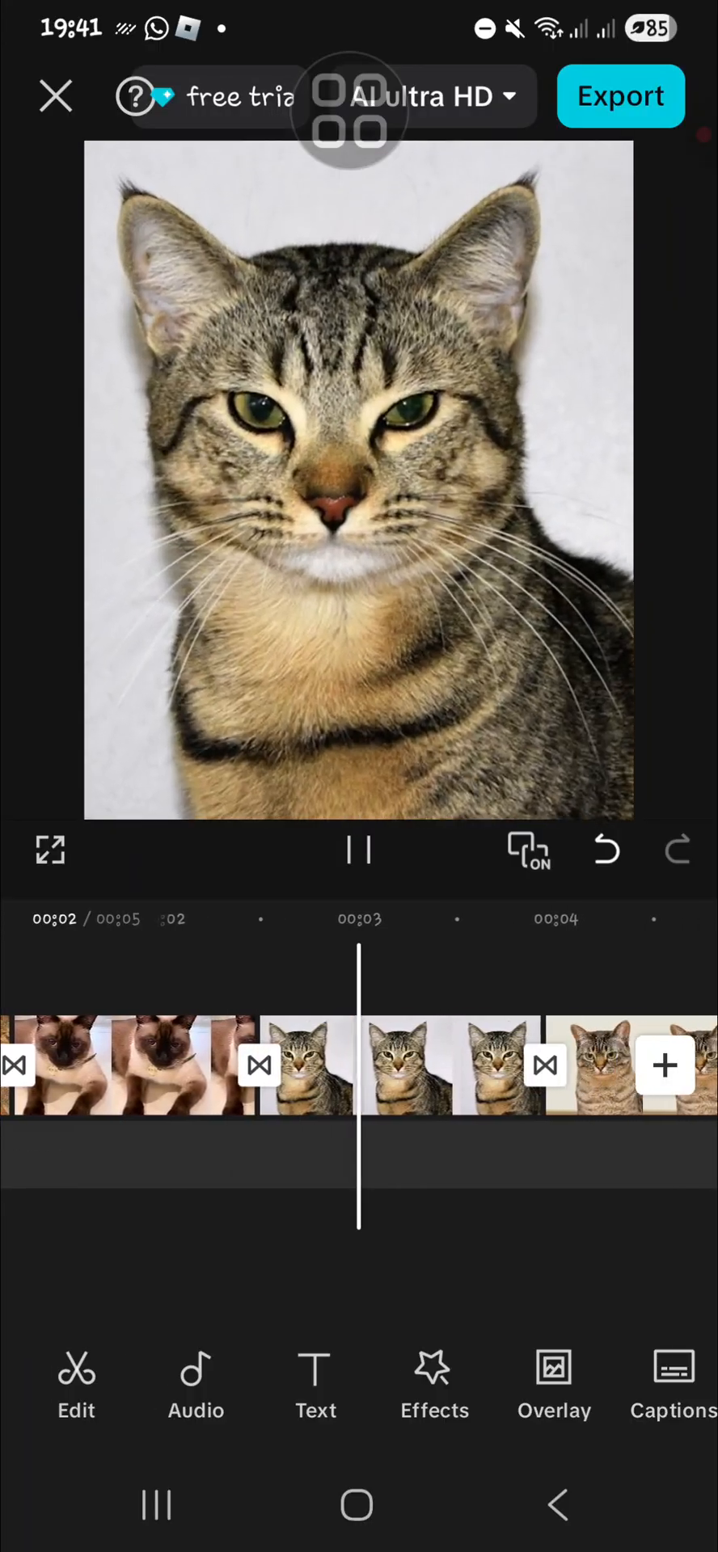
click(359, 850)
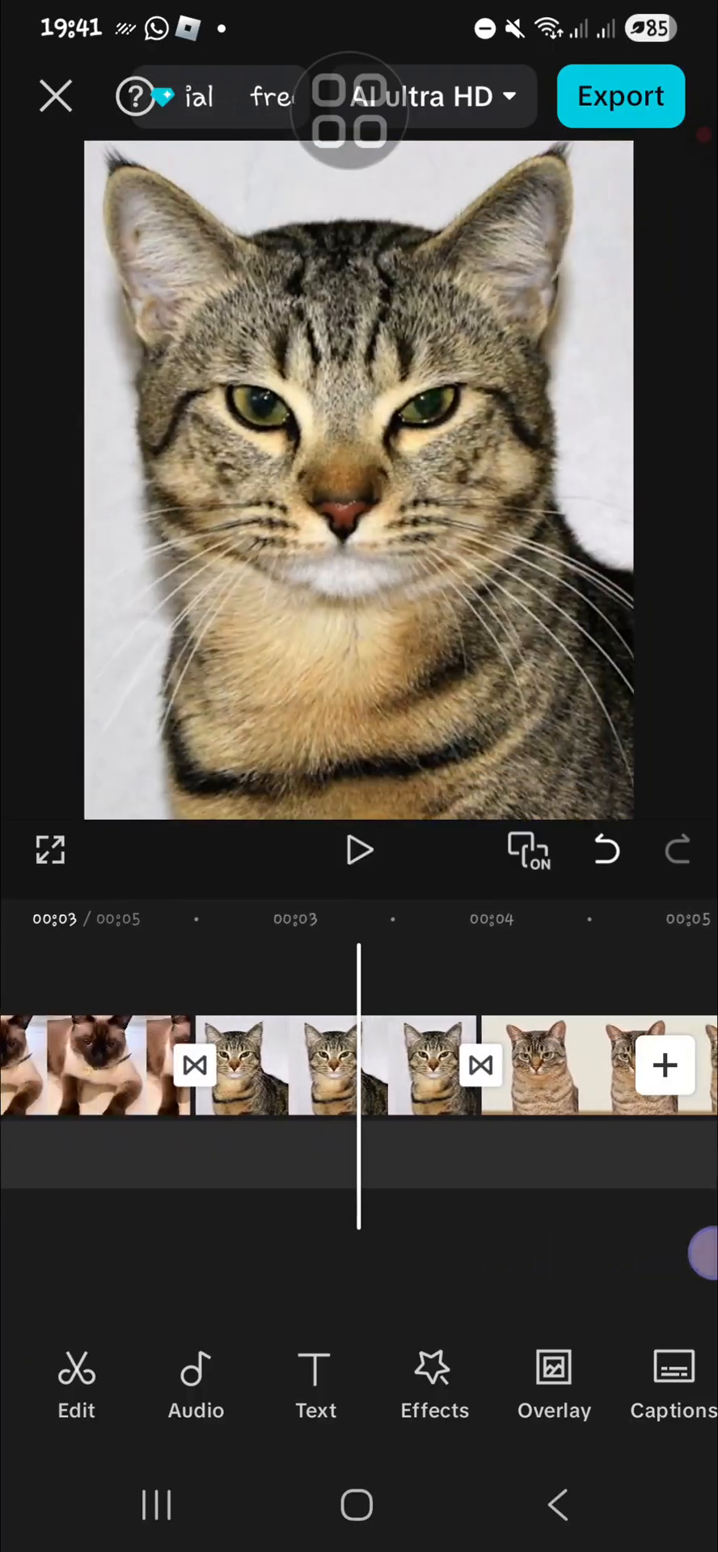
click(359, 850)
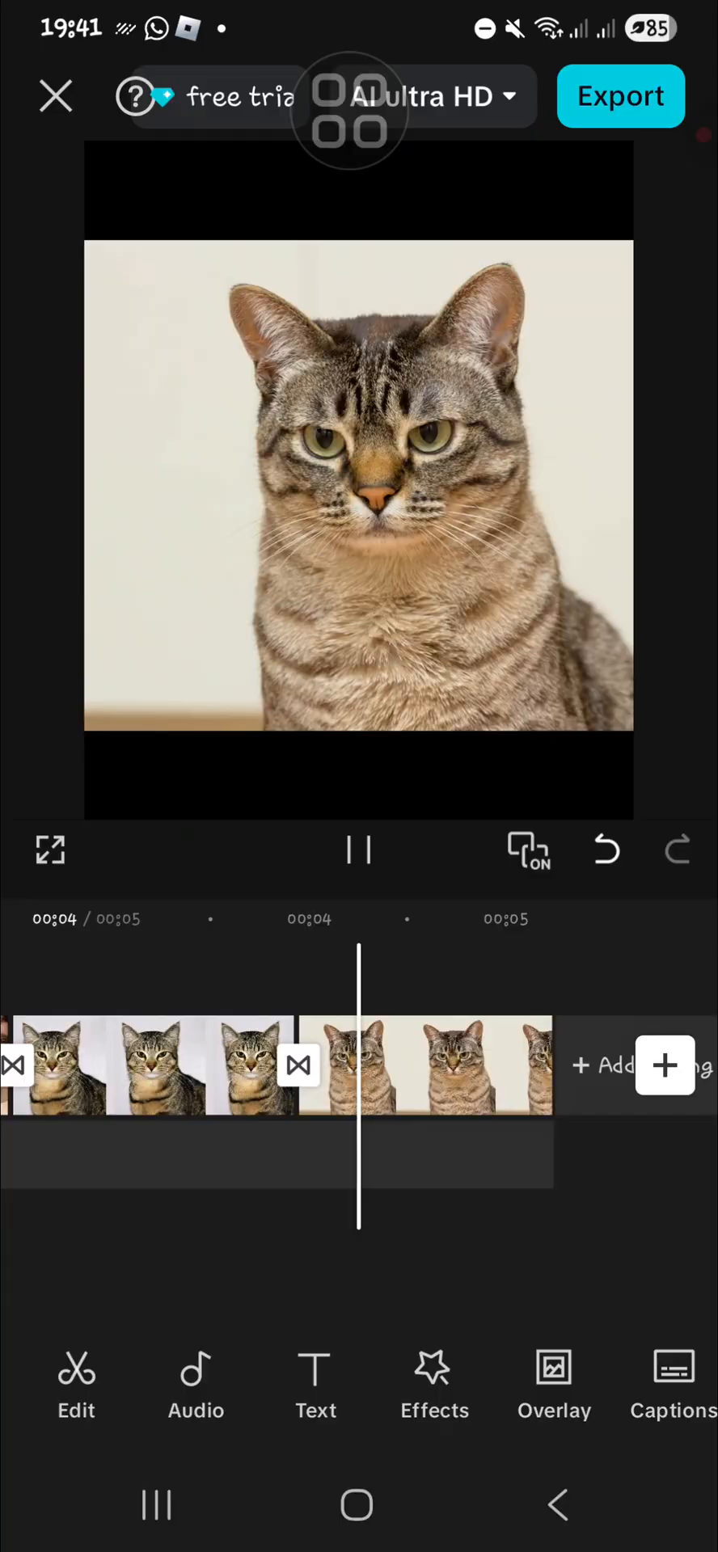
click(358, 849)
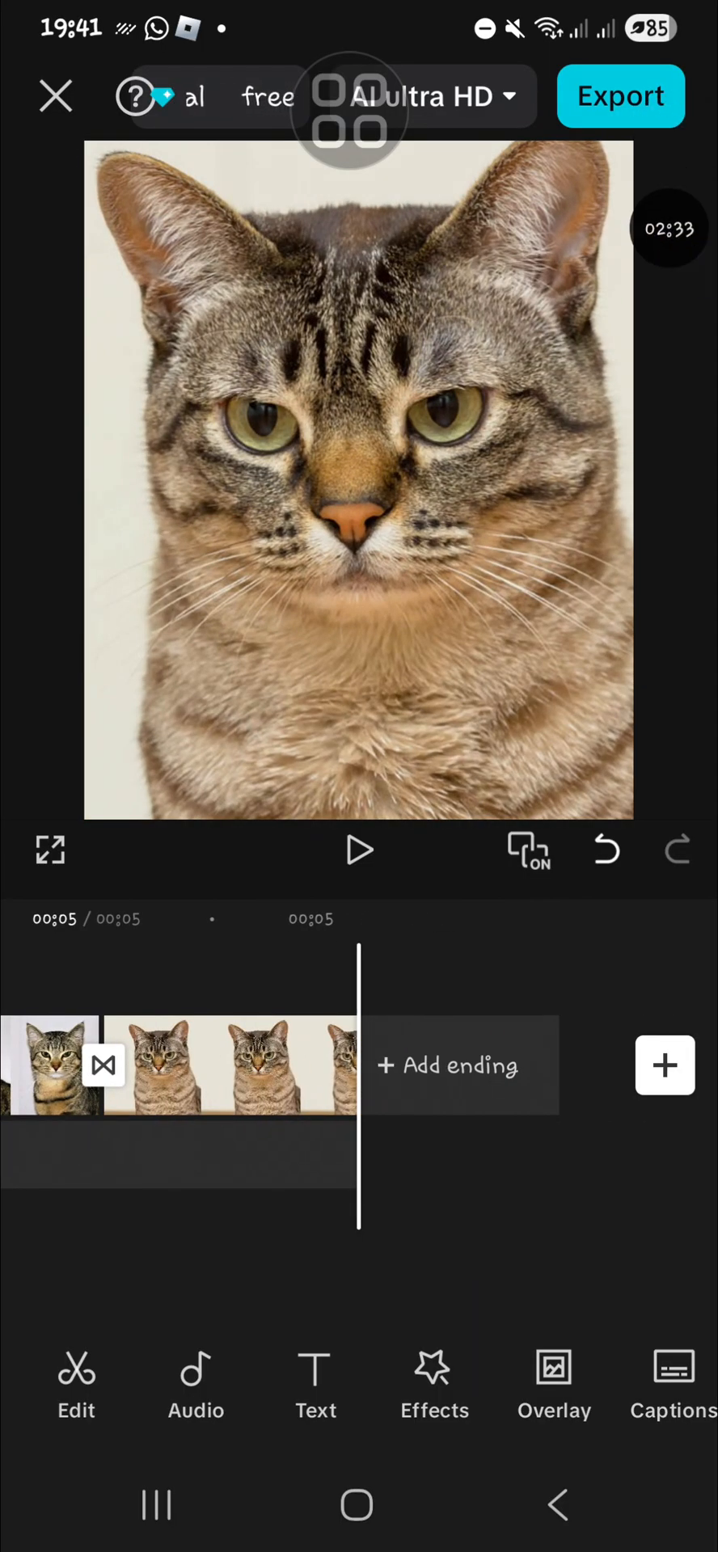
click(359, 850)
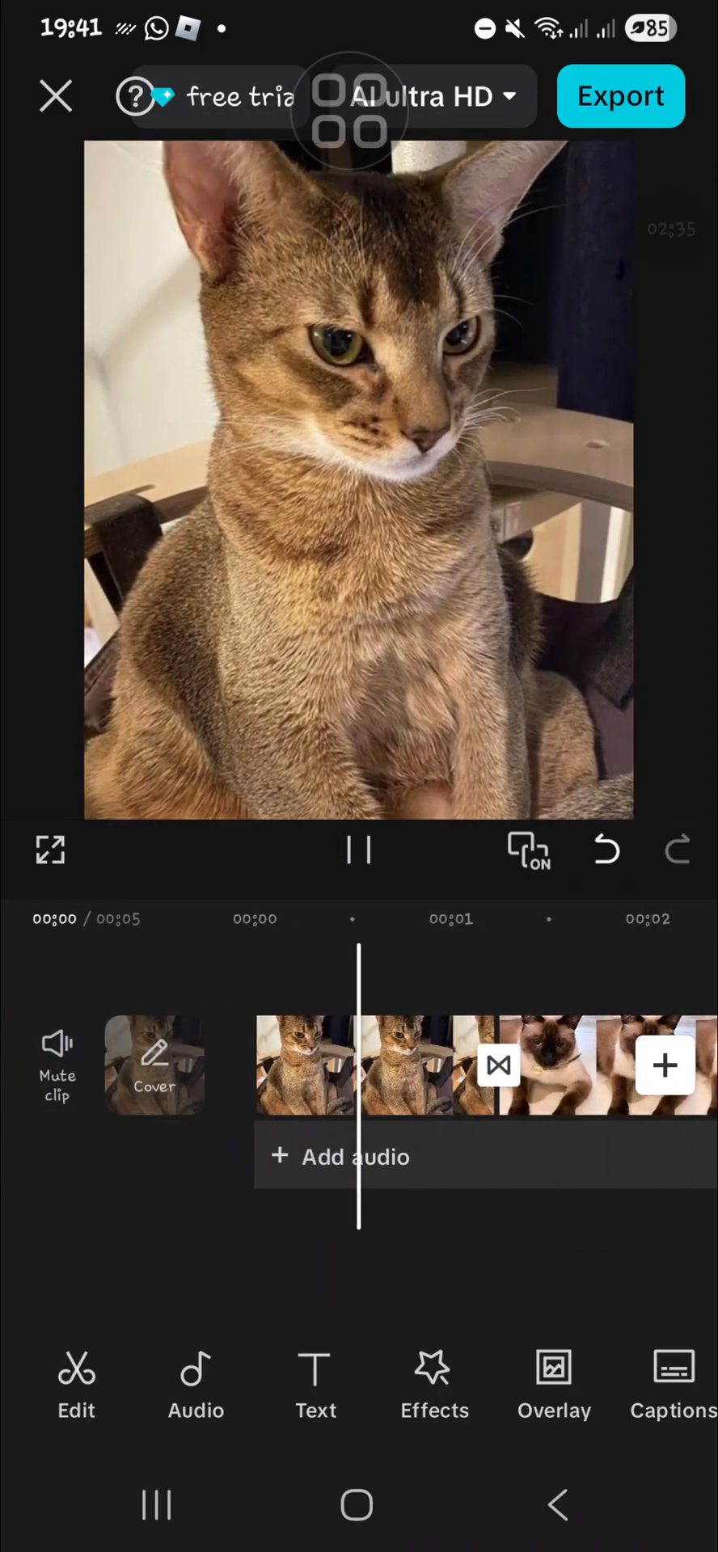